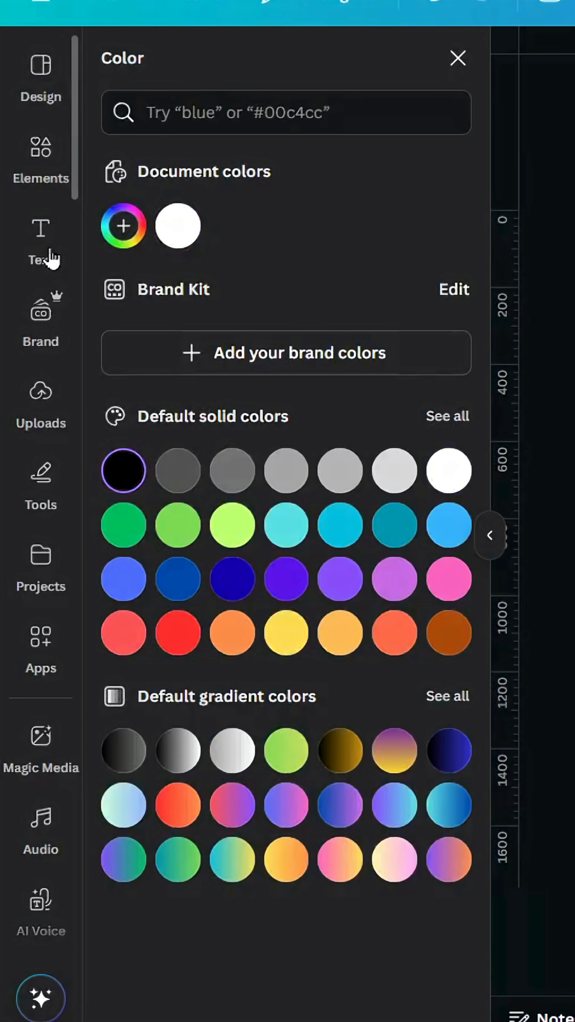
Add a heading text box and fill it with the word BLEND.
{"action": "left_click", "coordinate": [457, 58]}
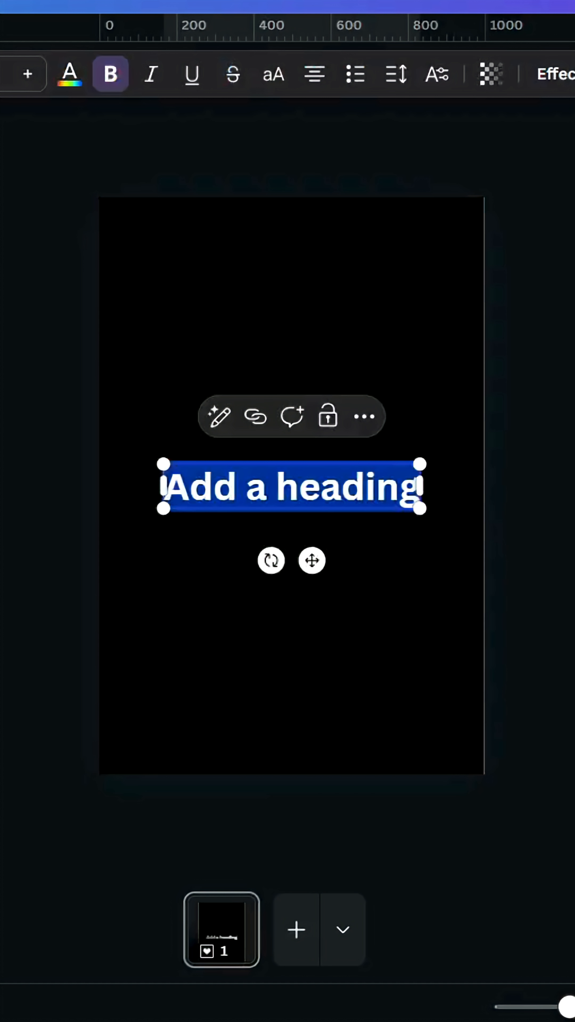
{"action": "type", "text": "BLEND"}
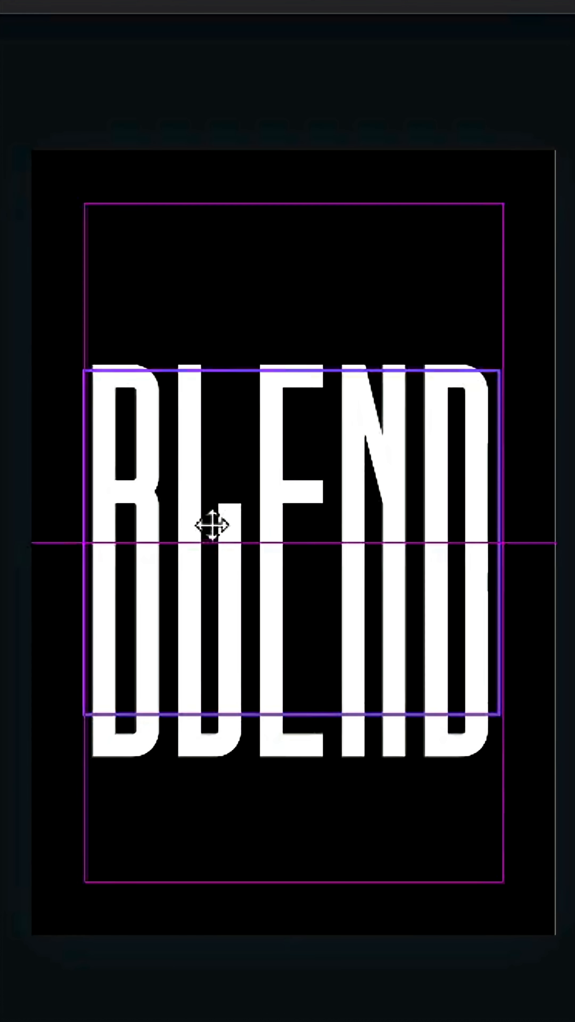
Download the BLEND design as a PNG via Share > Download.
{"action": "left_click", "coordinate": [480, 113]}
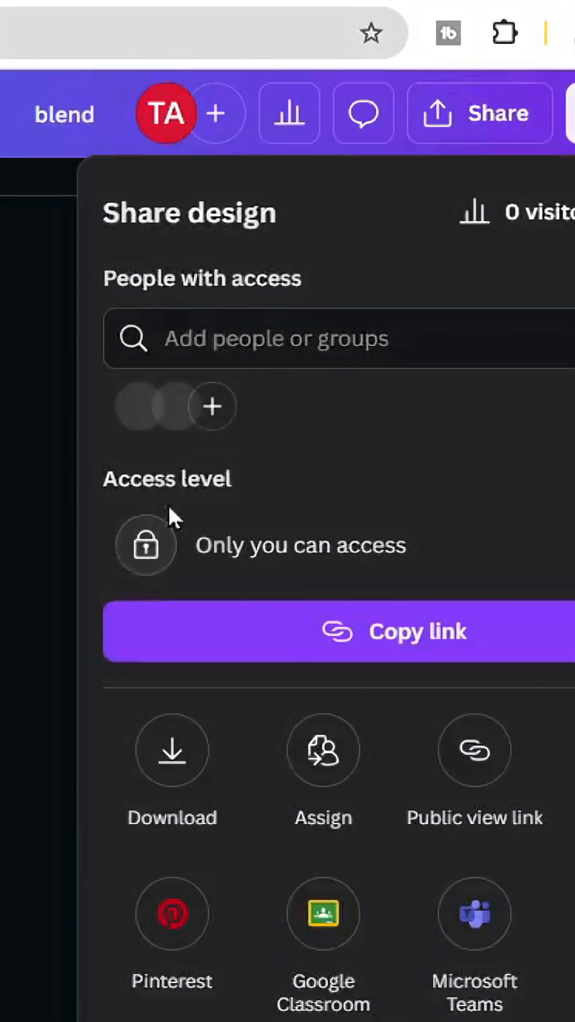
{"action": "left_click", "coordinate": [172, 750]}
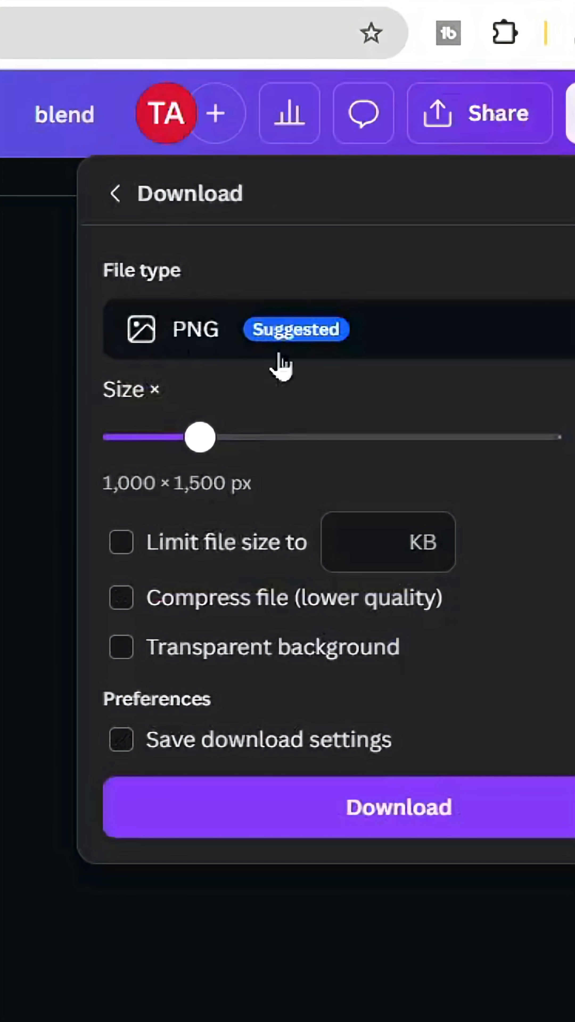
{"action": "left_click", "coordinate": [121, 646]}
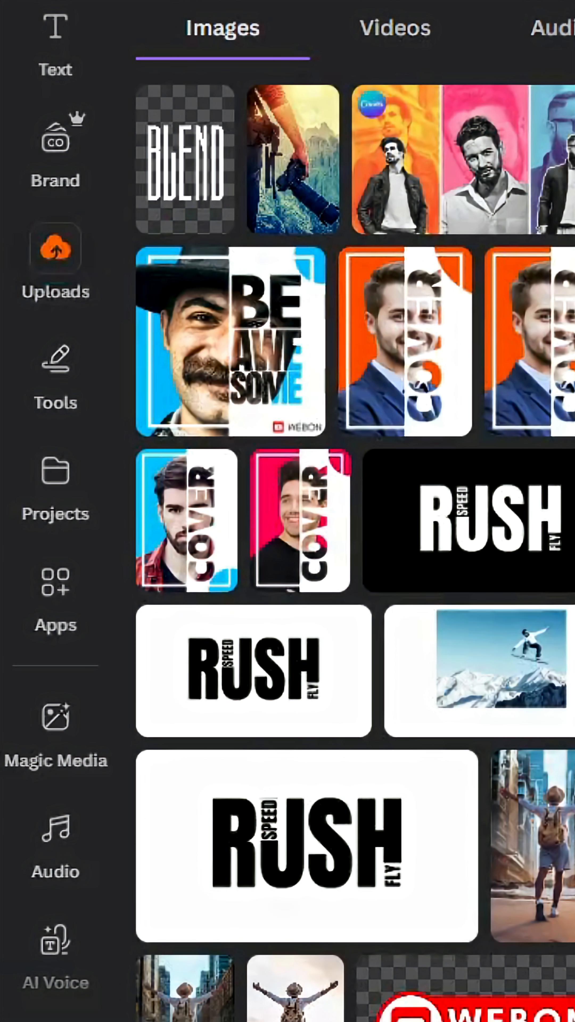
Search the Canva apps catalogue for Image Blender.
{"action": "left_click", "coordinate": [55, 587]}
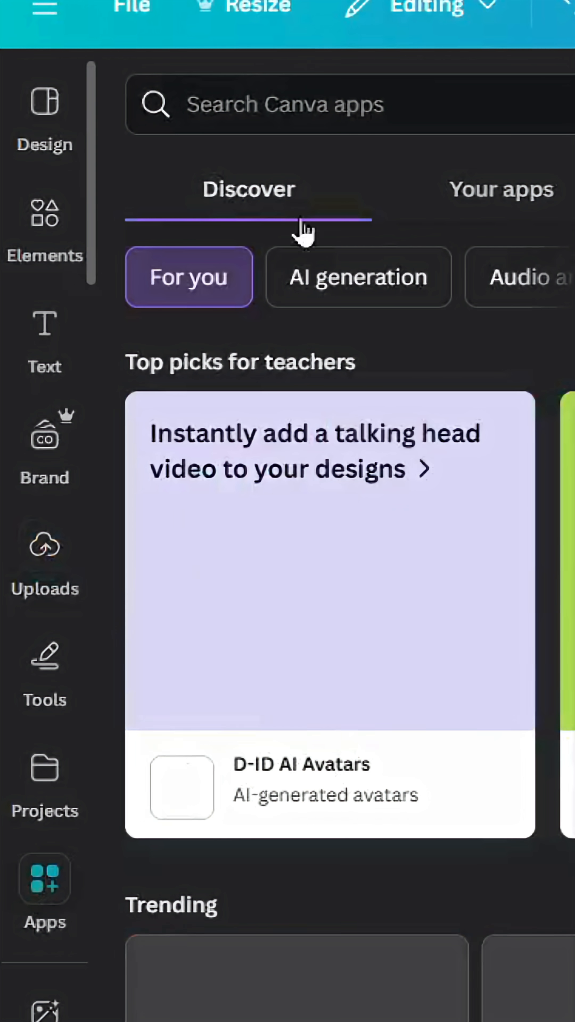
{"action": "type", "text": "IM"}
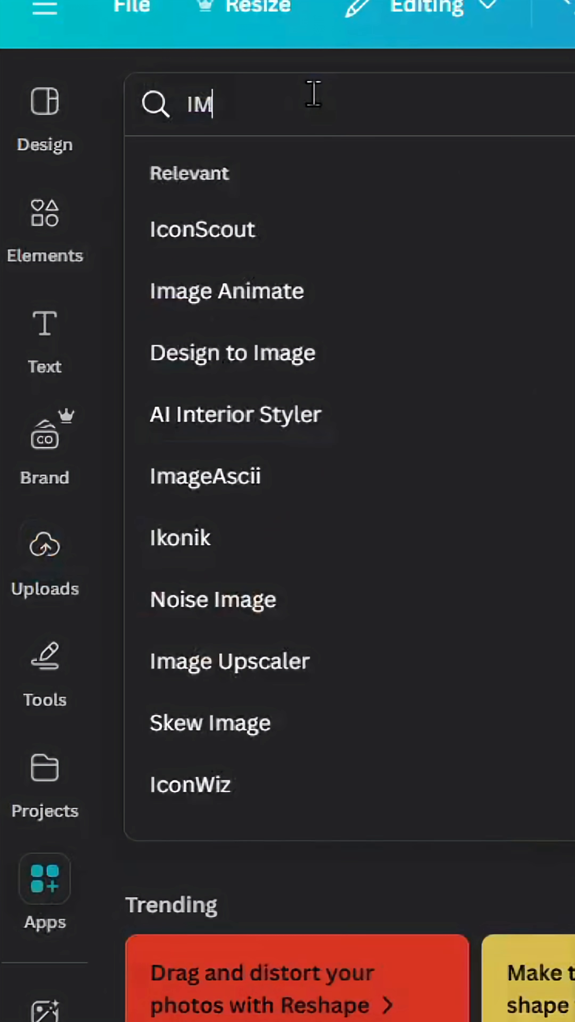
{"action": "type", "text": "AGE"}
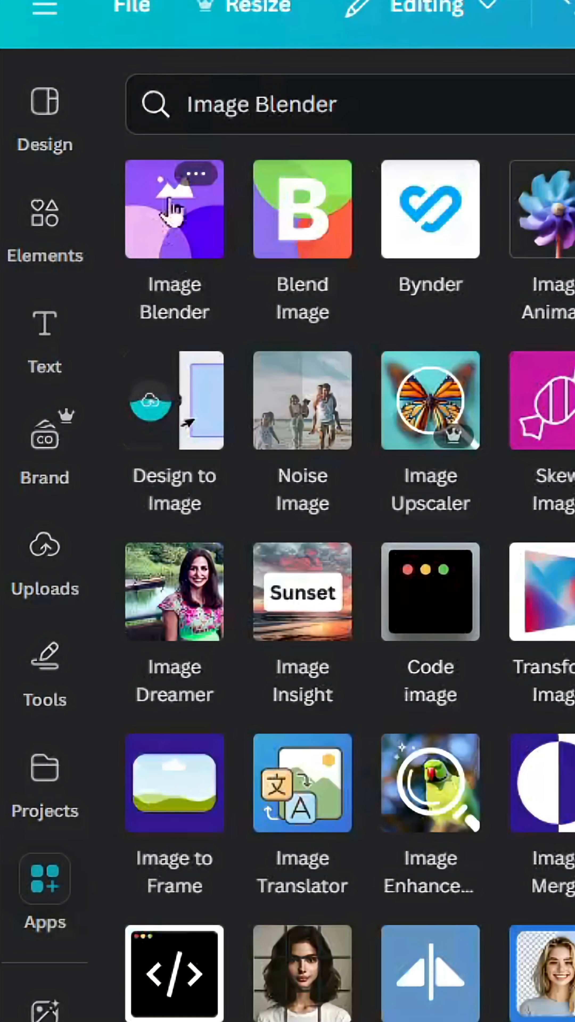
Blend BLEND into the camera photo with Linear mode at strength 17 and save.
{"action": "left_click", "coordinate": [174, 209]}
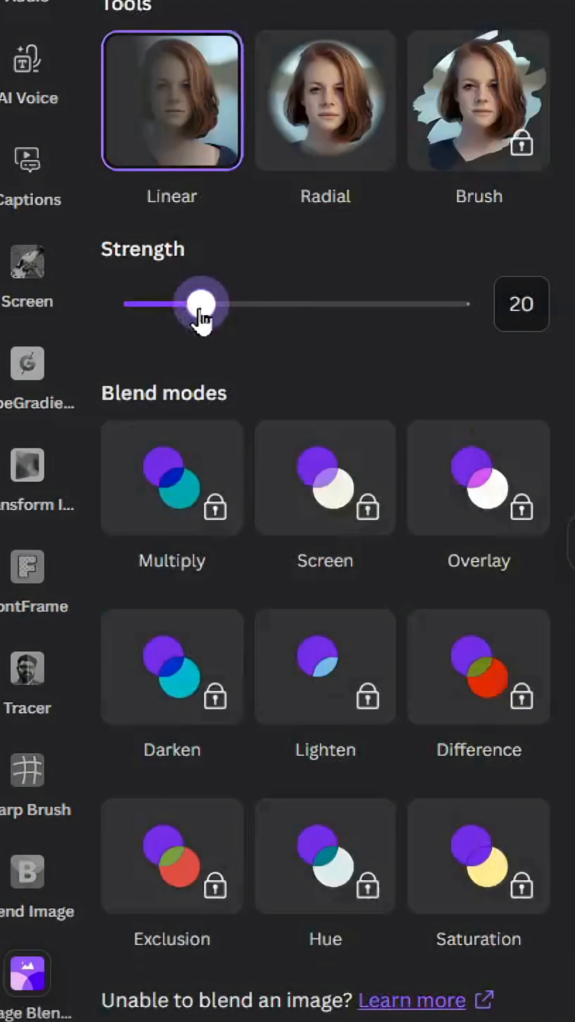
{"action": "left_click_drag", "start_coordinate": [205, 303], "coordinate": [137, 303]}
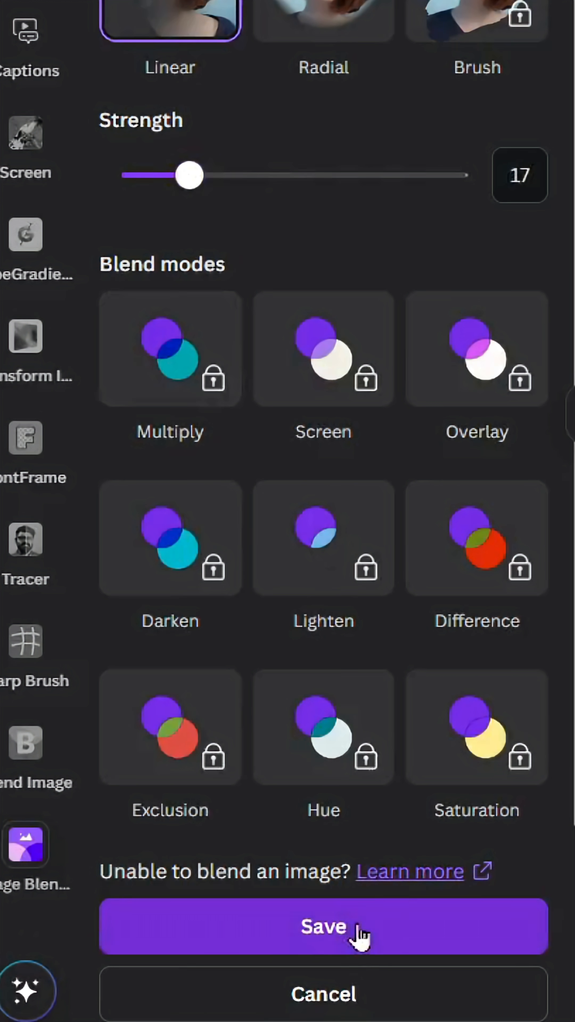
{"action": "left_click", "coordinate": [322, 926]}
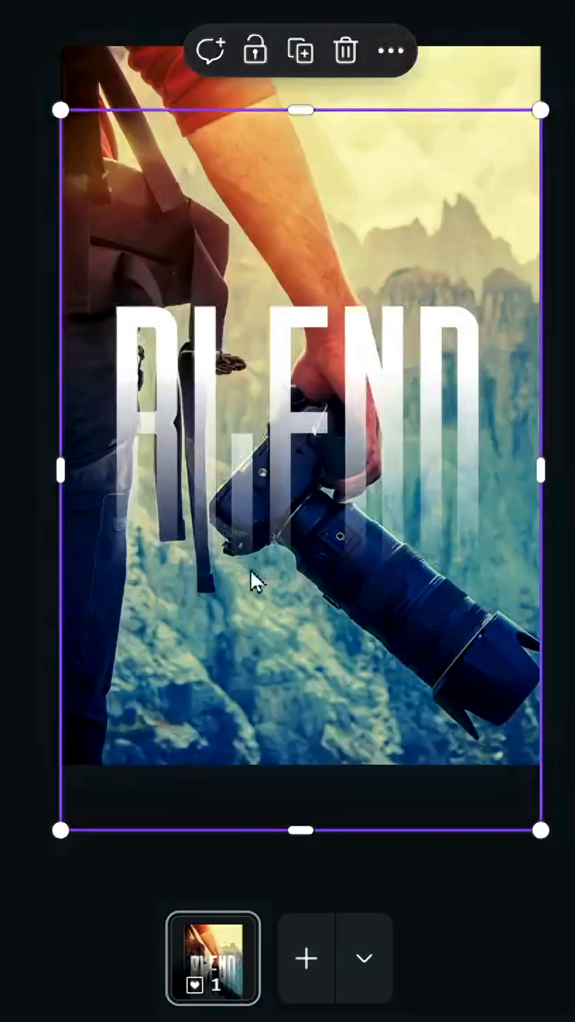